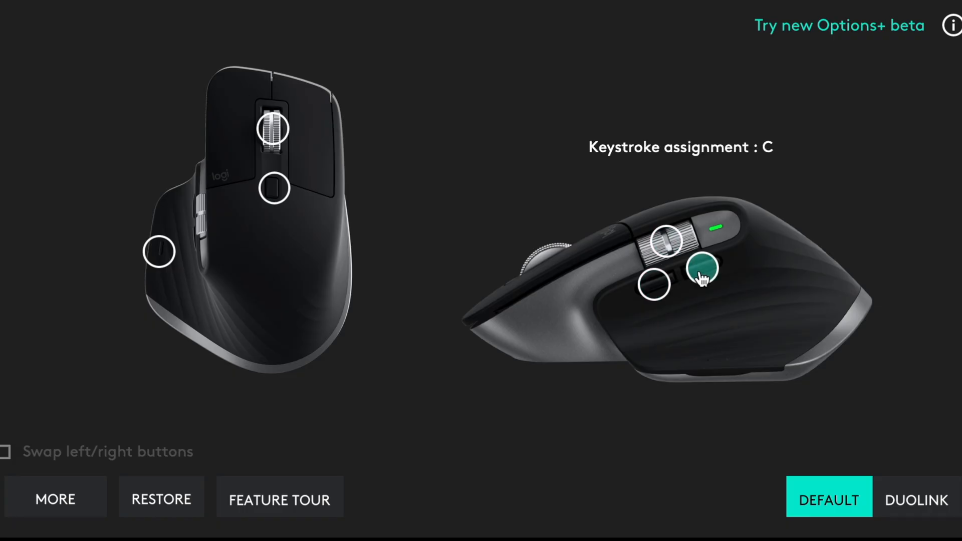
Assign the thumb button the keystroke P, active only when FL Studio 20 is the front application
{"action": "left_click", "coordinate": [699, 270]}
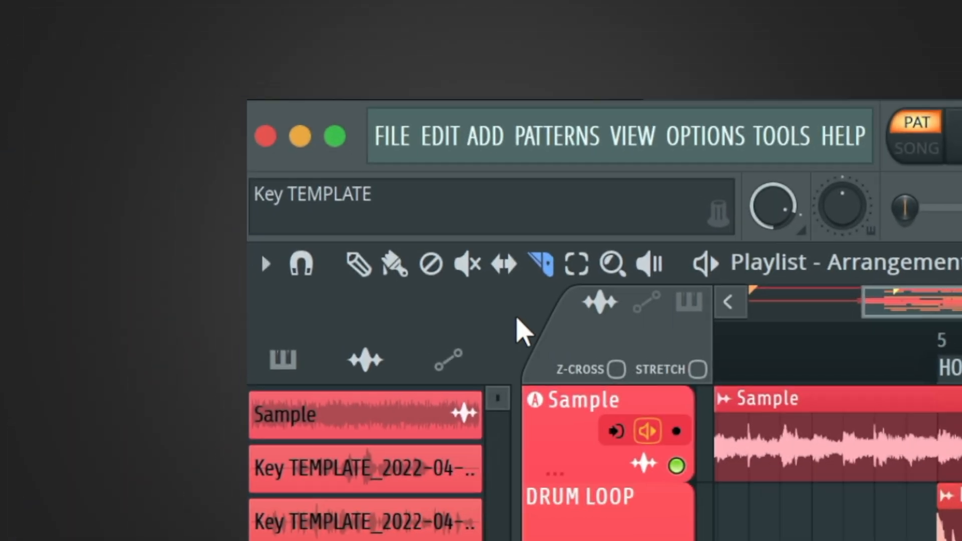
{"action": "left_click", "coordinate": [468, 264]}
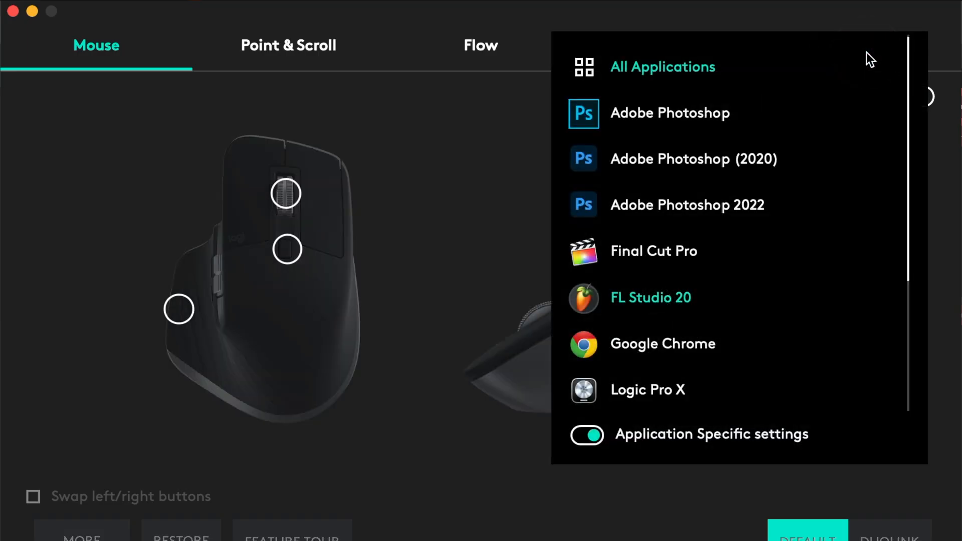
{"action": "mouse_move", "coordinate": [648, 304]}
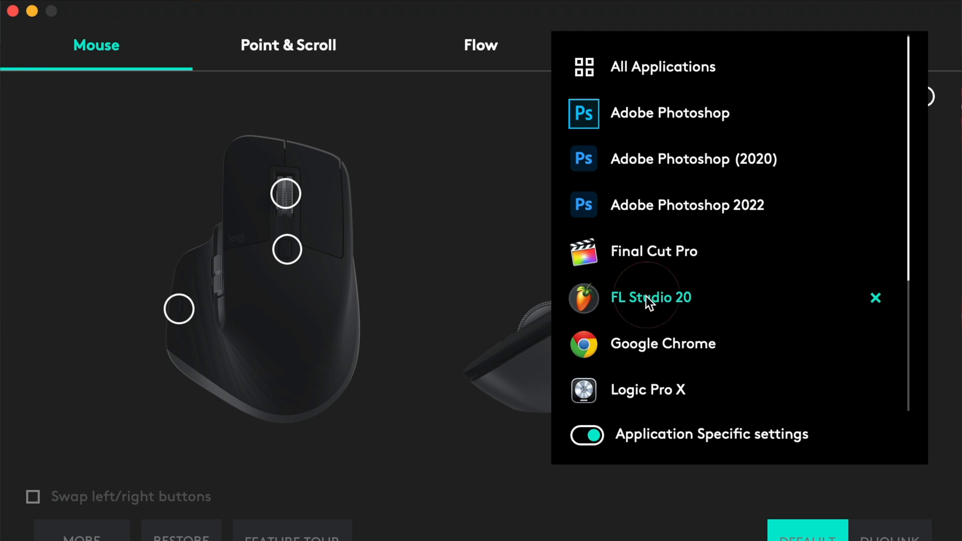
{"action": "left_click", "coordinate": [652, 298]}
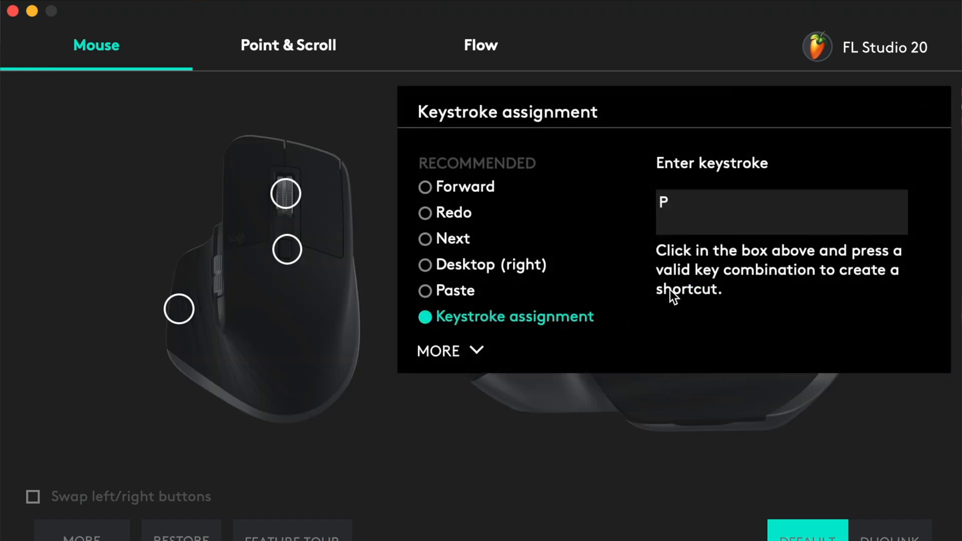
{"action": "mouse_move", "coordinate": [702, 219]}
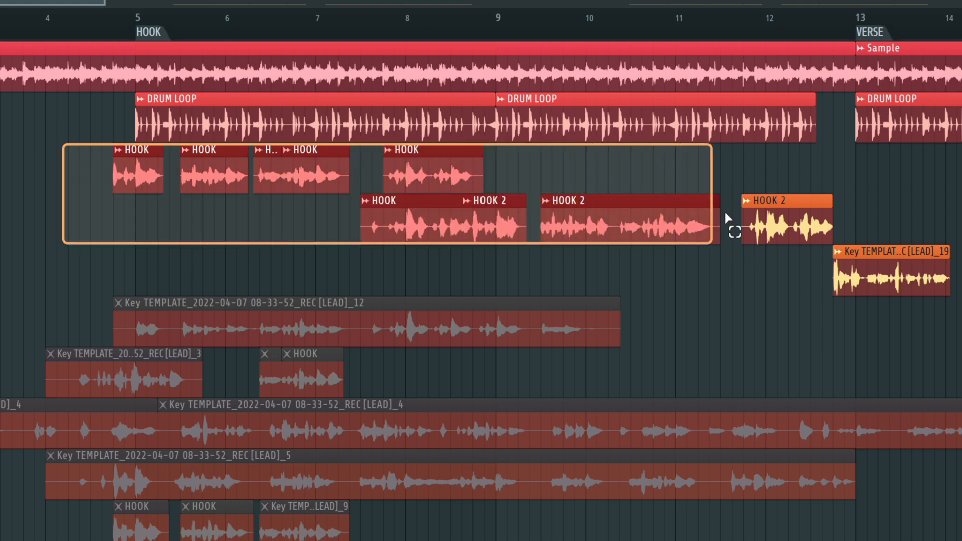
Group the selected HOOK and HOOK 2 clips with Shift+G so they stay linked
{"action": "key", "text": "shift+g"}
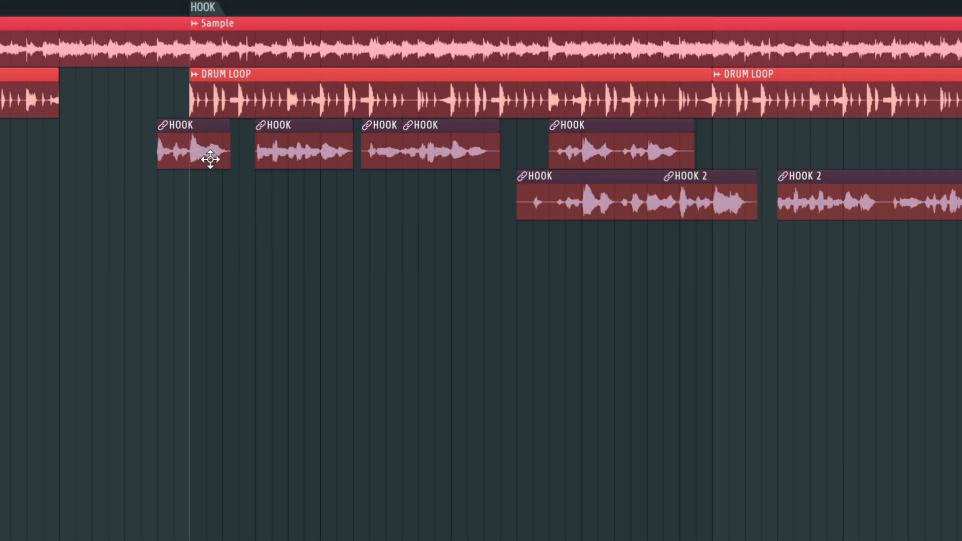
{"action": "mouse_move", "coordinate": [578, 182]}
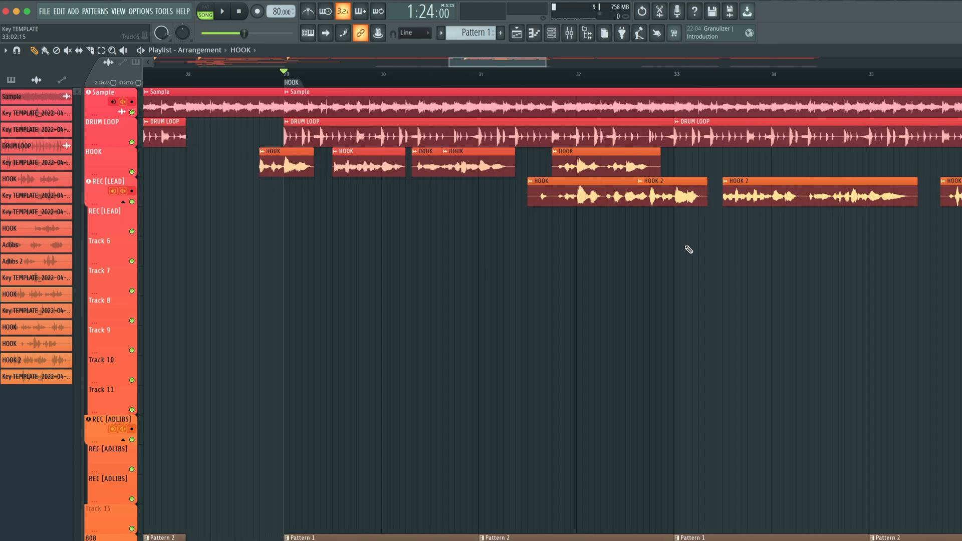
Zoom the playlist horizontally with Cmd/Ctrl-scroll and vertically with Opt/Alt-scroll around the HOOK clips
{"action": "scroll", "scroll_direction": "down", "scroll_amount": 3}
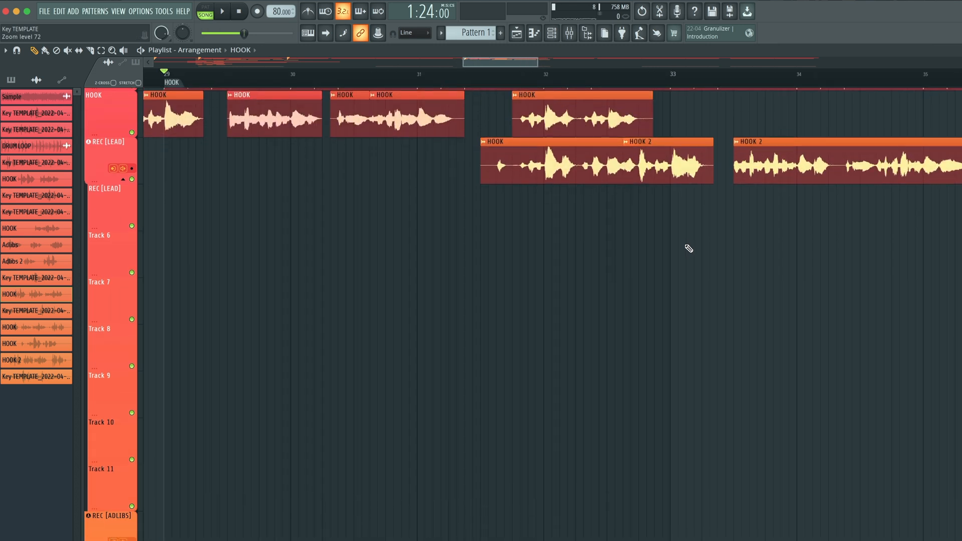
{"action": "scroll", "scroll_direction": "down", "scroll_amount": 3}
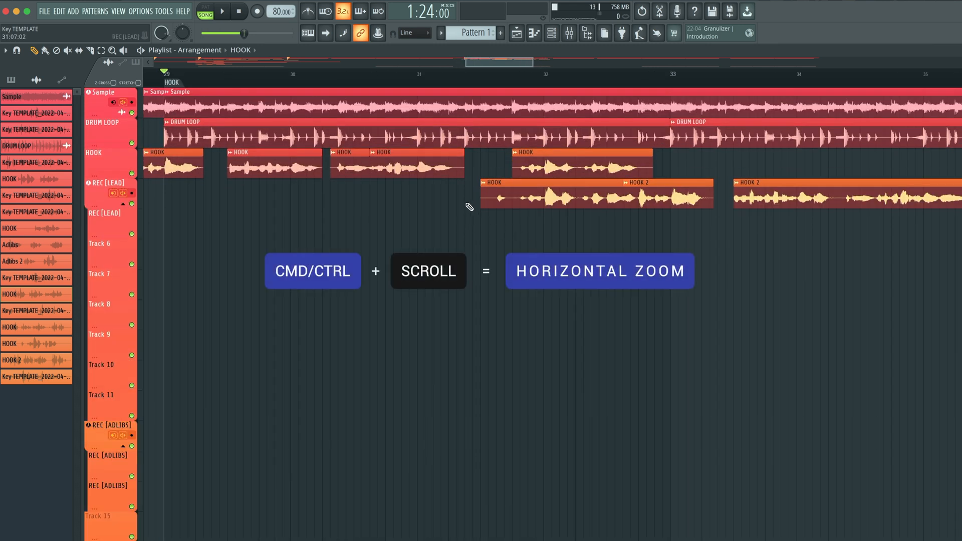
{"action": "scroll", "scroll_direction": "down", "scroll_amount": 3}
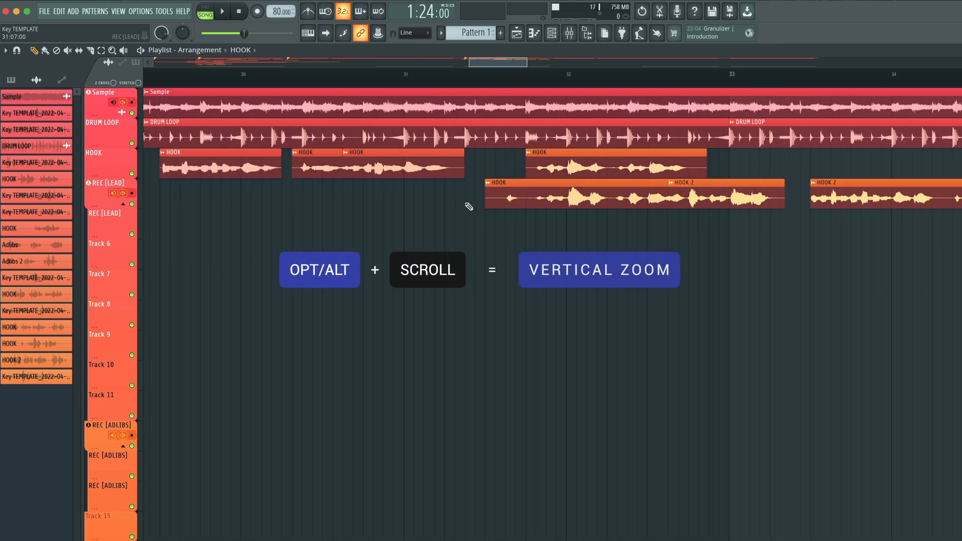
{"action": "scroll", "scroll_direction": "down", "scroll_amount": 3}
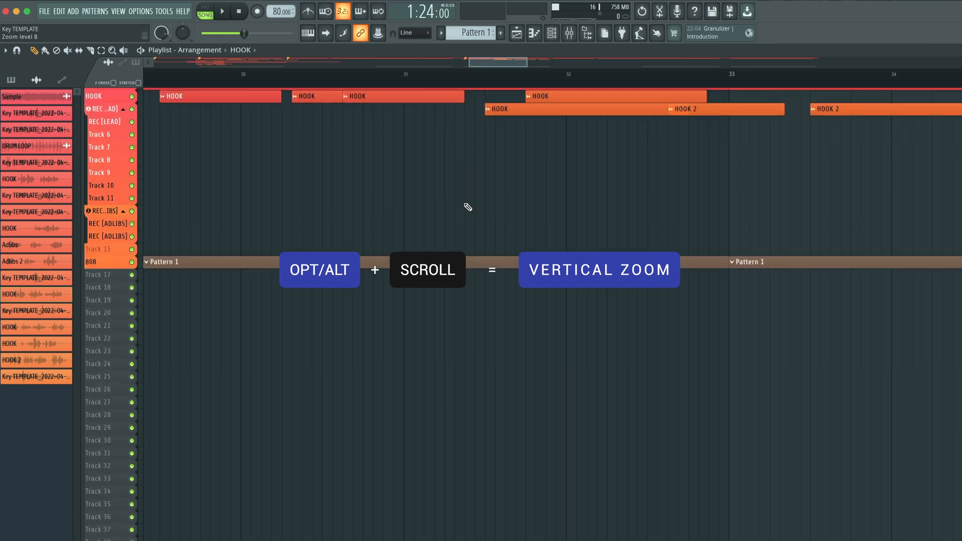
{"action": "scroll", "scroll_direction": "up", "scroll_amount": 3}
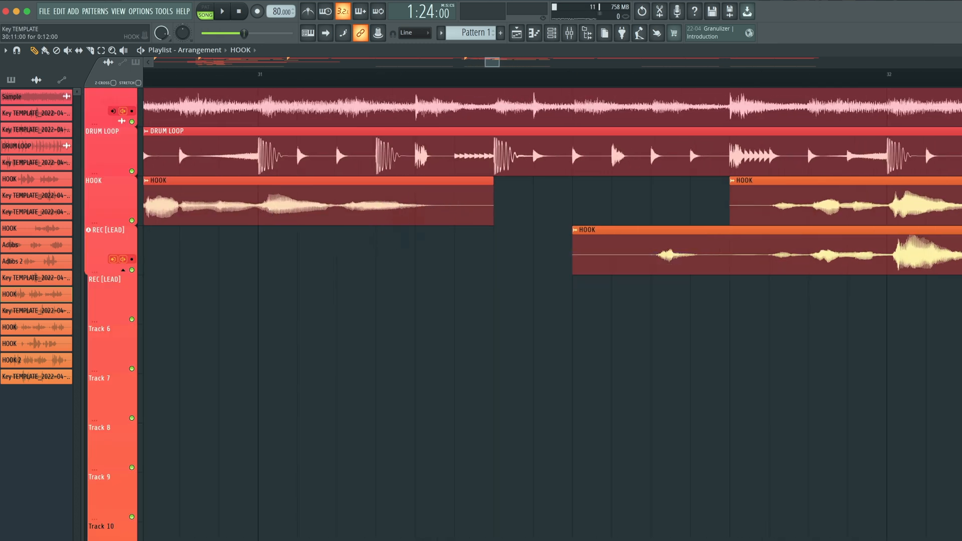
{"action": "scroll", "scroll_direction": "down", "scroll_amount": 3}
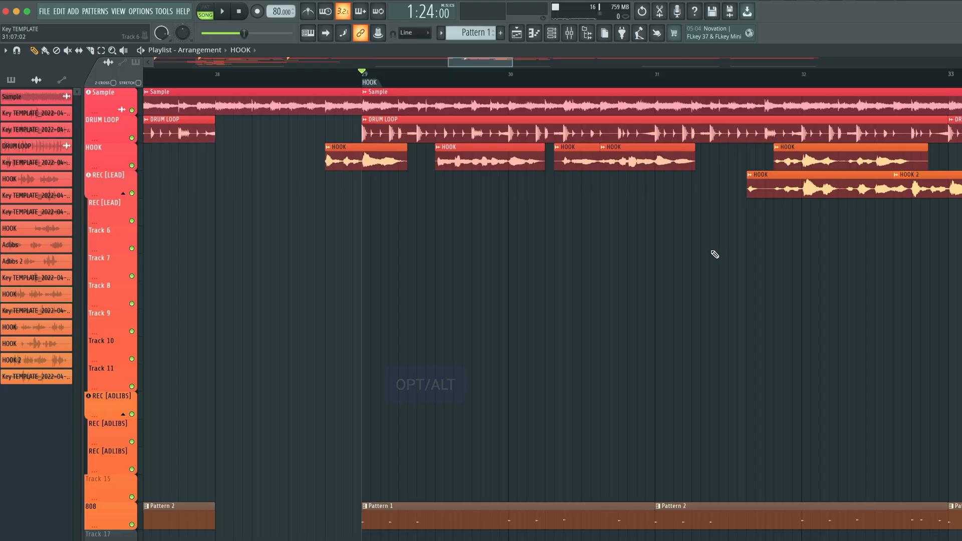
{"action": "left_click", "coordinate": [222, 11]}
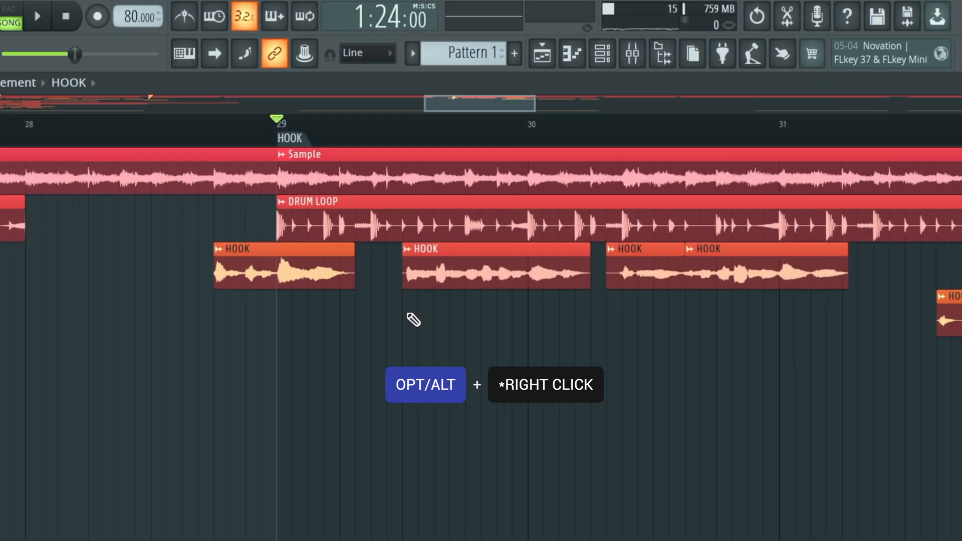
{"action": "mouse_move", "coordinate": [409, 310]}
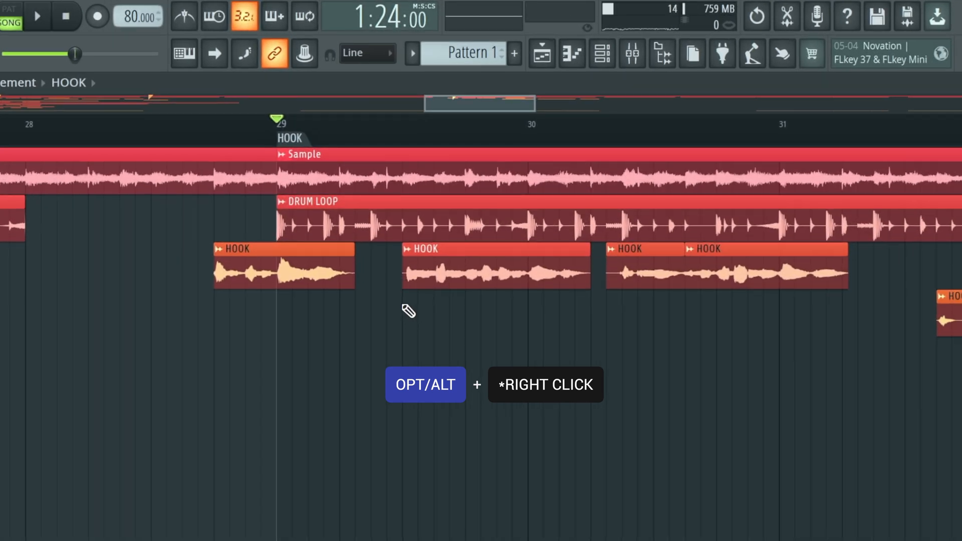
{"action": "left_click", "coordinate": [37, 17]}
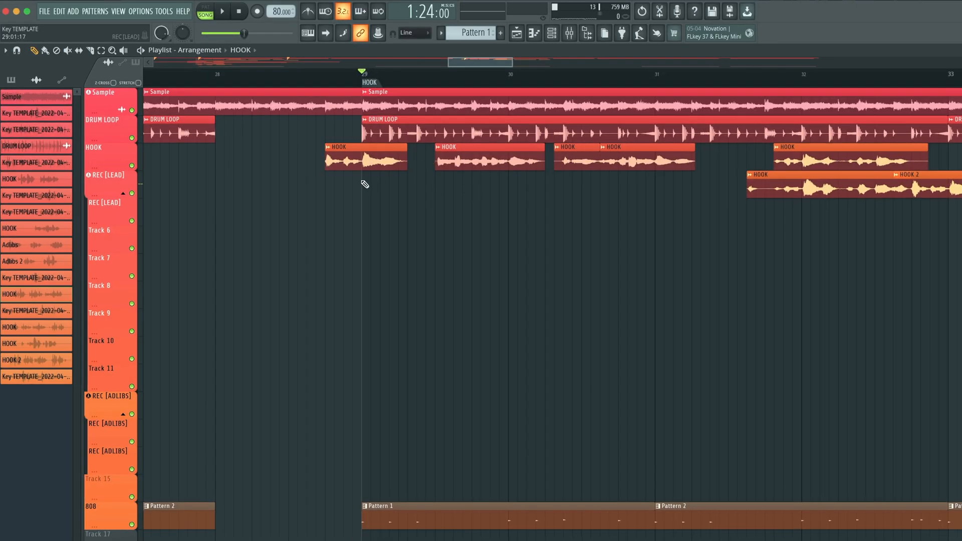
{"action": "left_click", "coordinate": [221, 11]}
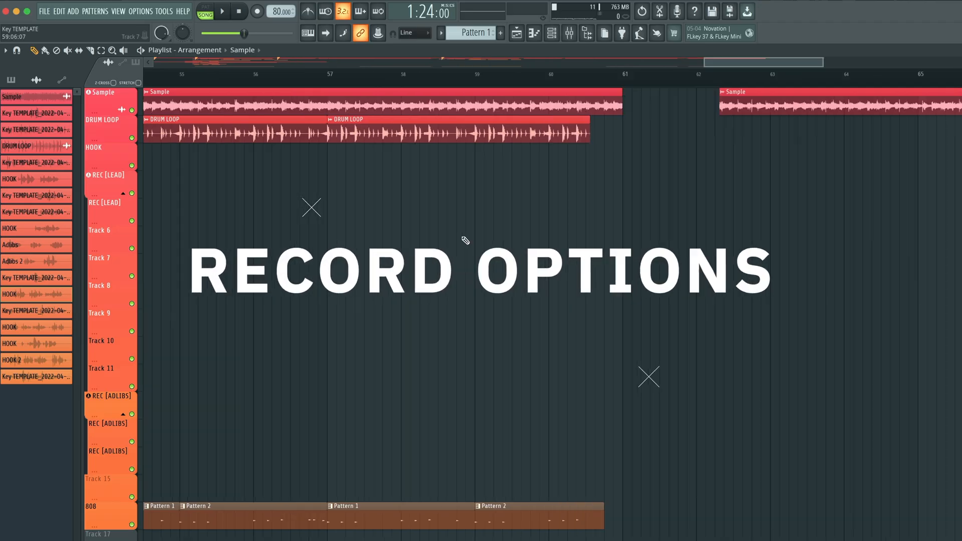
{"action": "left_click", "coordinate": [257, 11]}
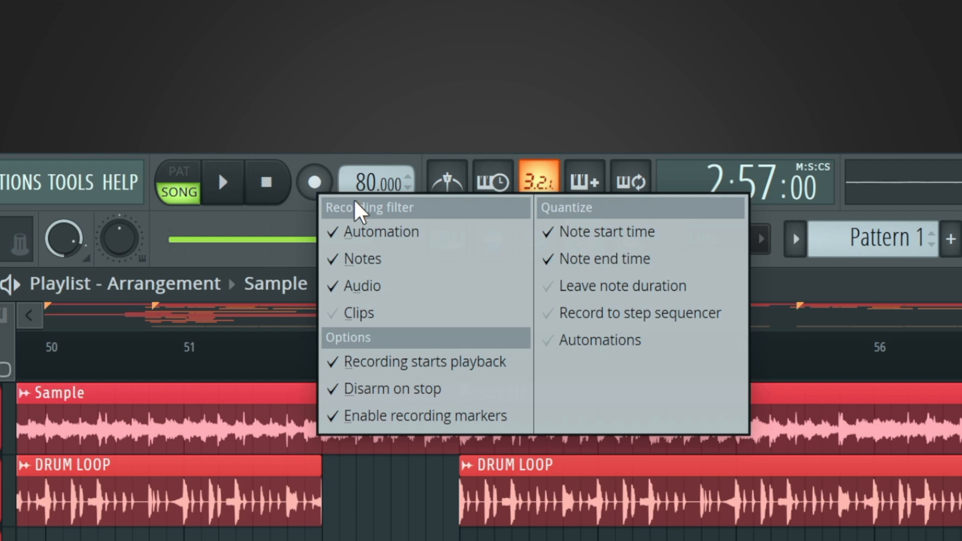
{"action": "mouse_move", "coordinate": [393, 360]}
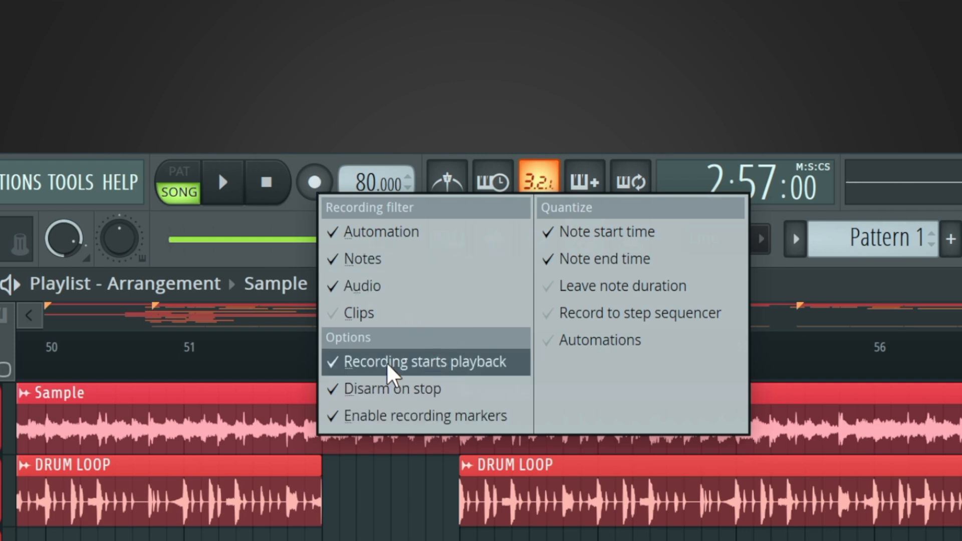
{"action": "mouse_move", "coordinate": [360, 370]}
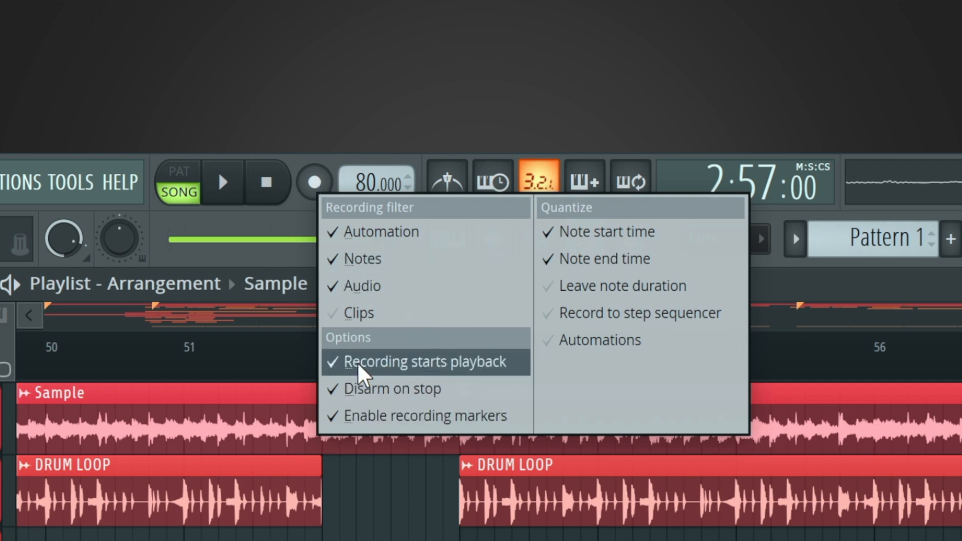
{"action": "mouse_move", "coordinate": [429, 389]}
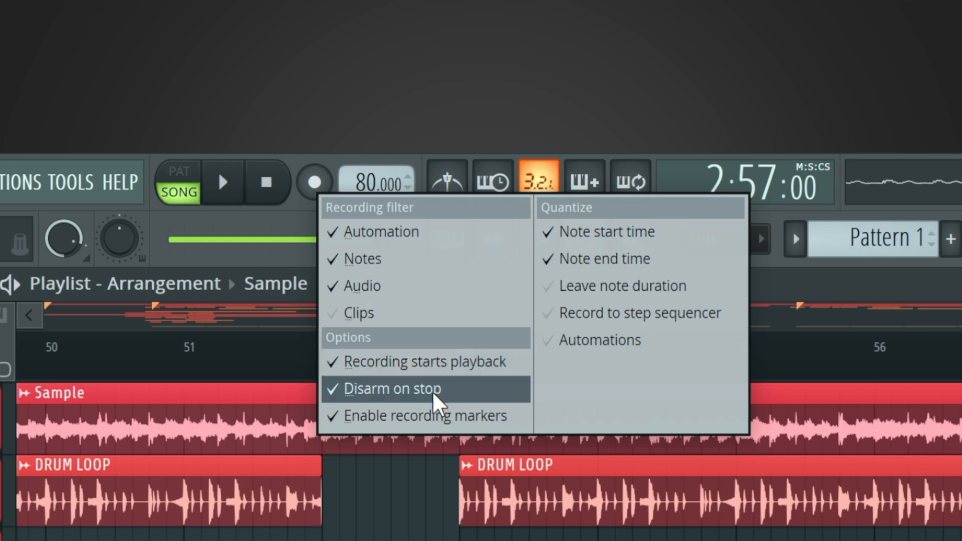
{"action": "mouse_move", "coordinate": [517, 430]}
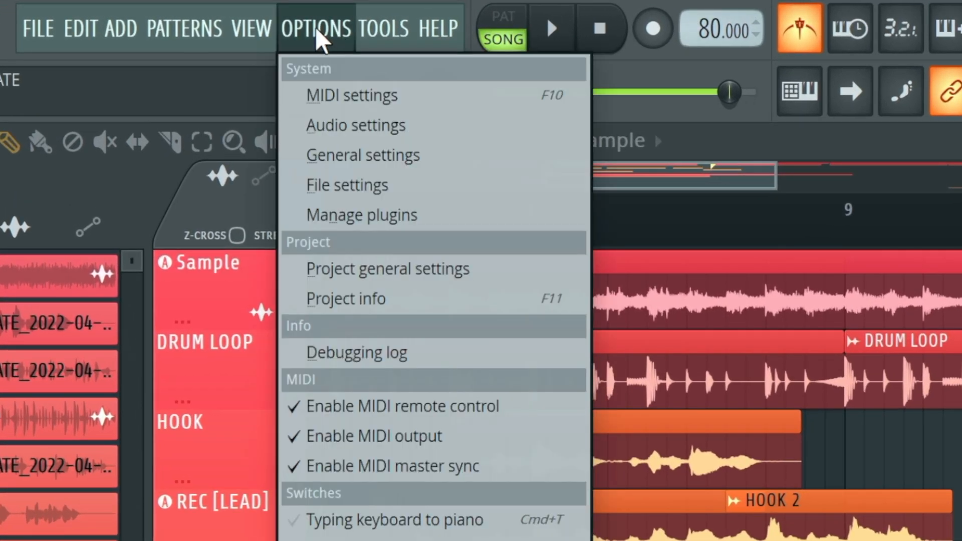
{"action": "mouse_move", "coordinate": [359, 95]}
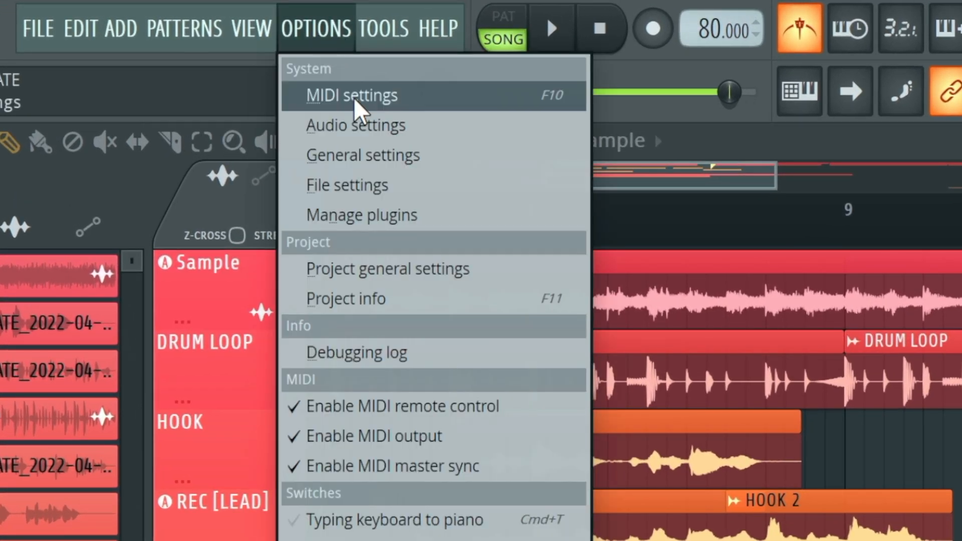
Bring up the Audio settings where Preview mixer track is routed to the unused Insert 8
{"action": "left_click", "coordinate": [356, 126]}
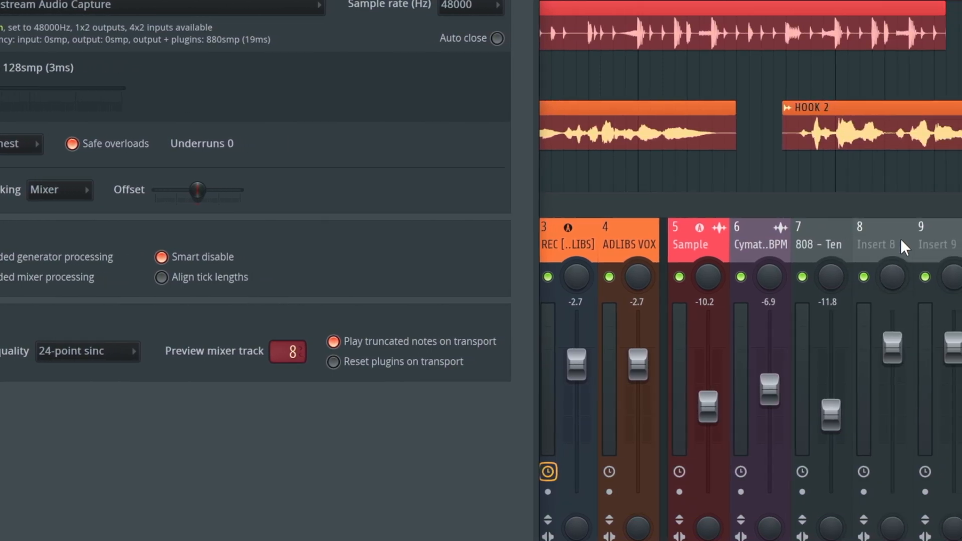
{"action": "mouse_move", "coordinate": [890, 251]}
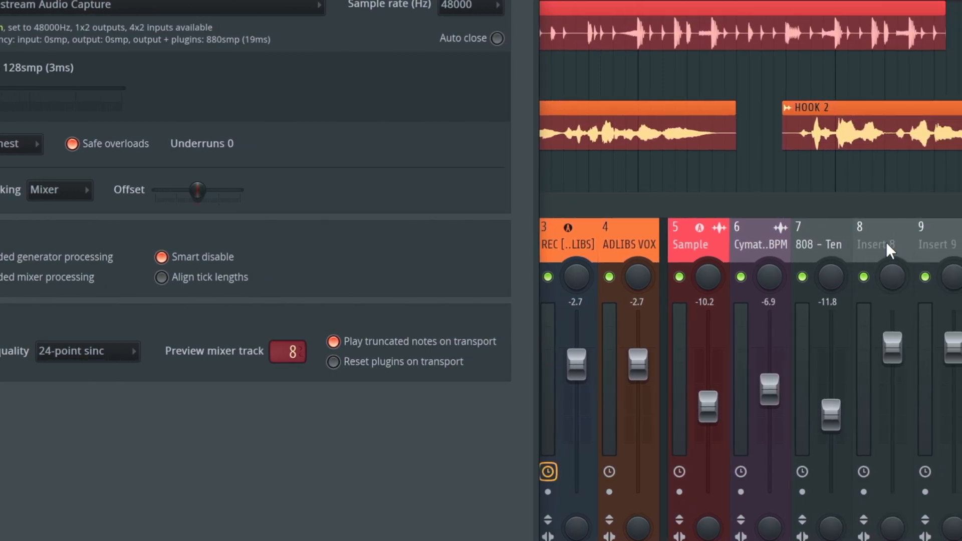